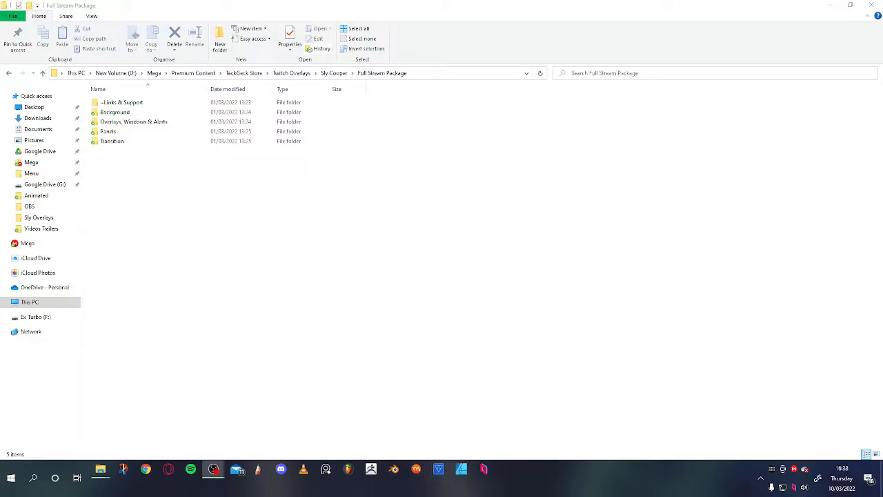
mouse_move(396, 249)
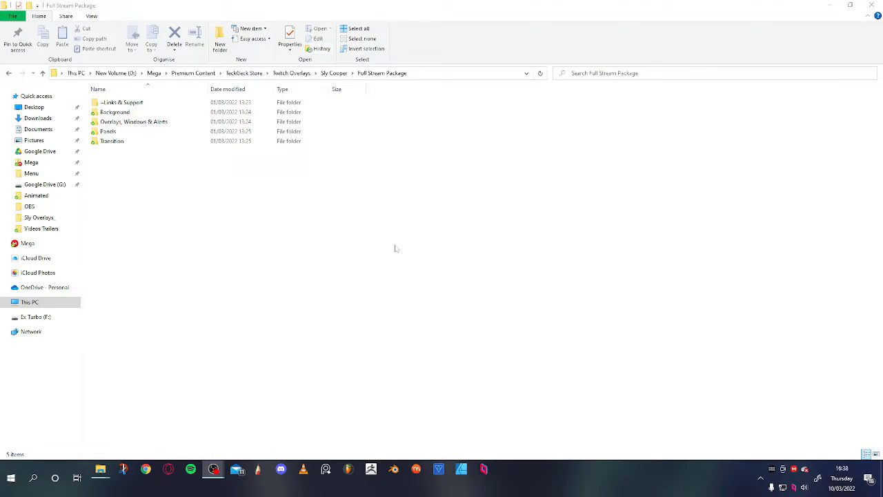
mouse_move(267, 153)
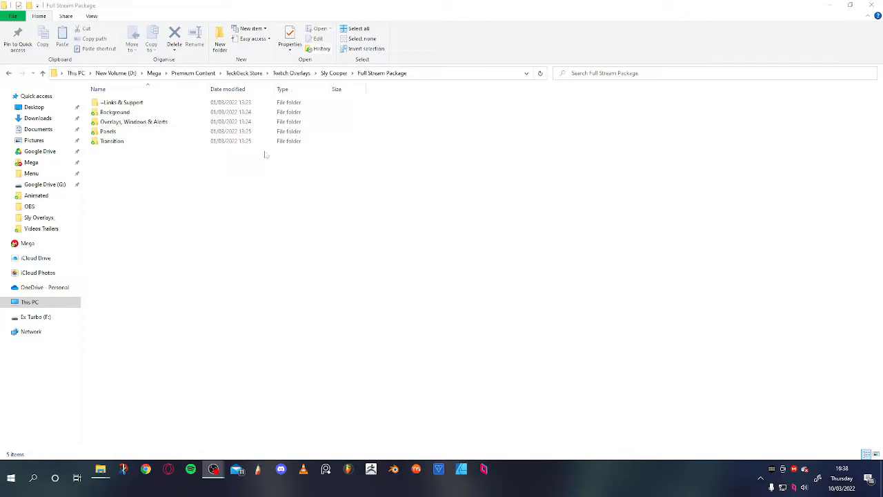
Browse into Overlays, Windows & Alerts and then its Animated folder of Sly Emblem files
click(107, 131)
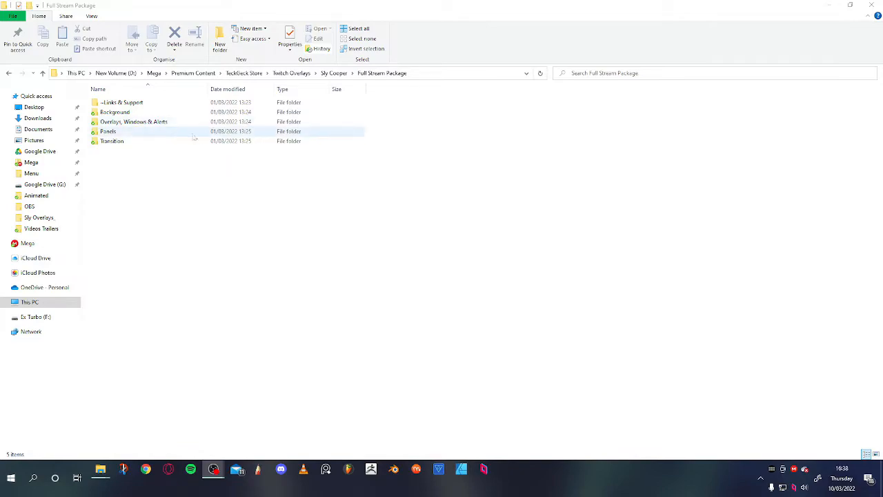
click(133, 122)
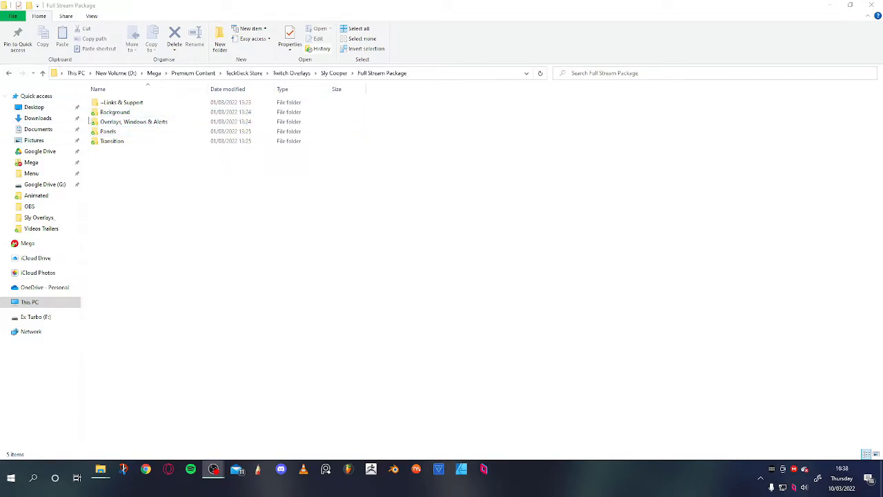
click(133, 121)
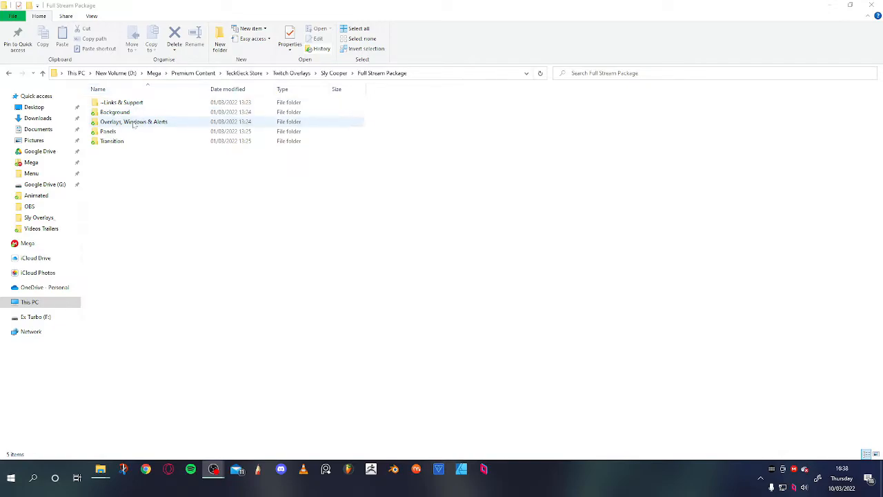
double_click(133, 121)
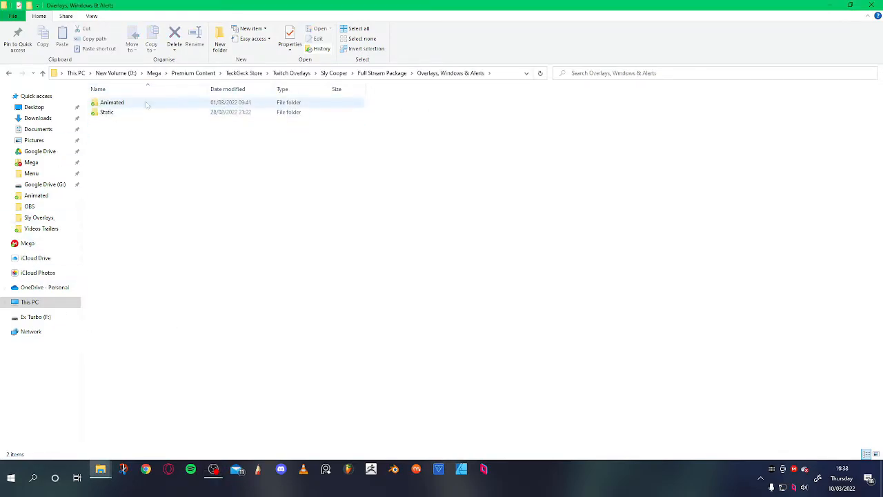
double_click(111, 103)
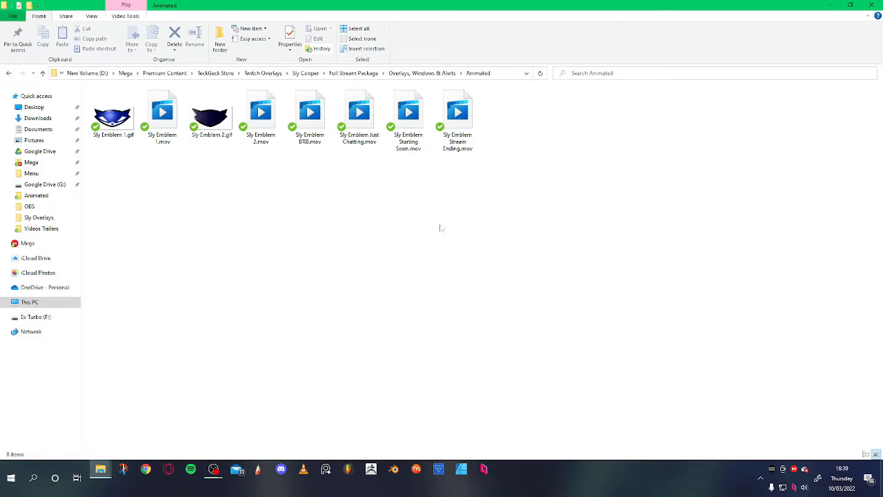
mouse_move(416, 211)
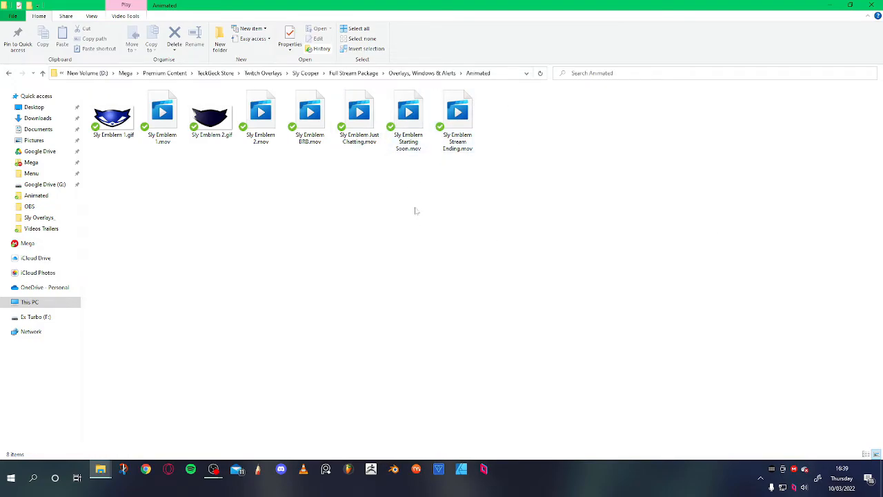
double_click(409, 110)
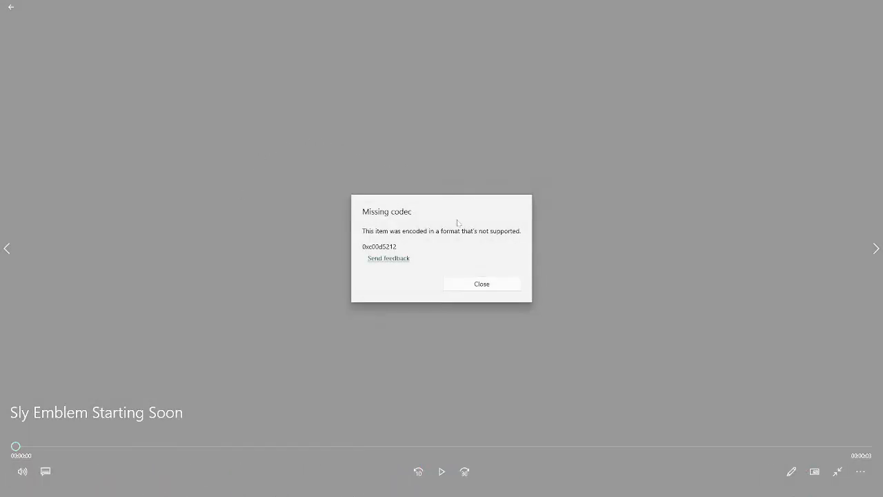
click(481, 285)
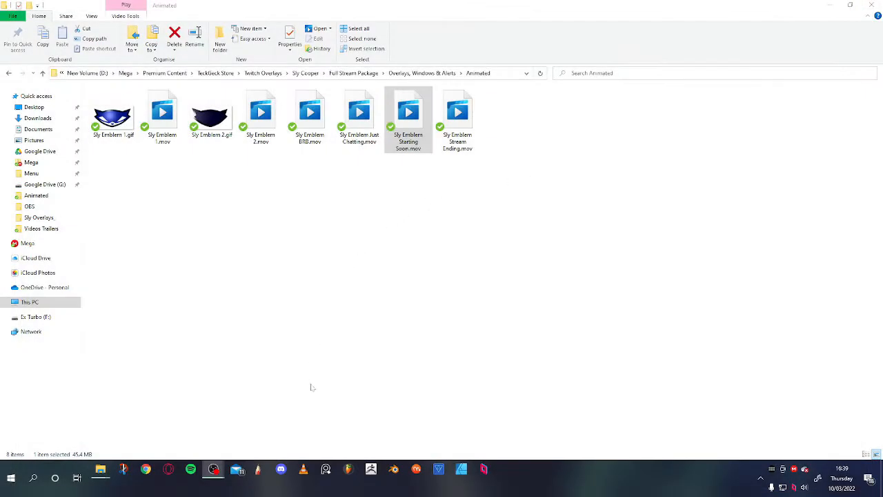
mouse_move(213, 470)
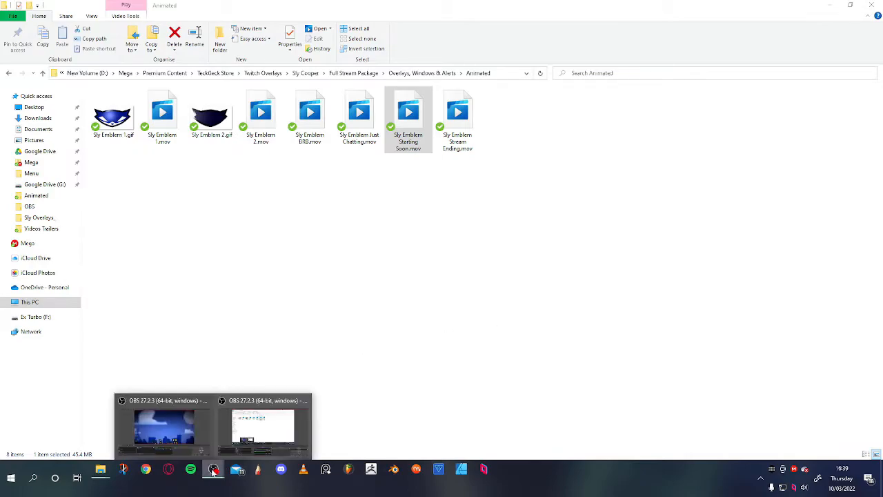
In OBS, add a new Media Source named 'Starting Soon' to the scene
click(164, 425)
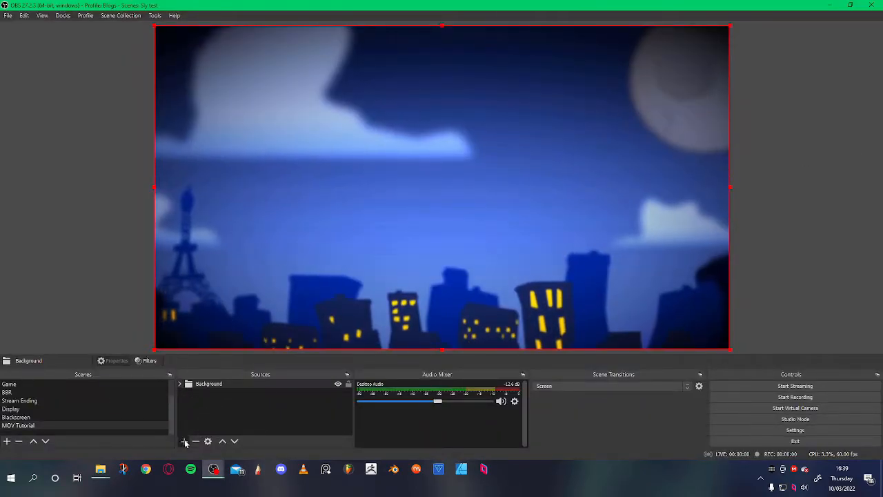
click(185, 441)
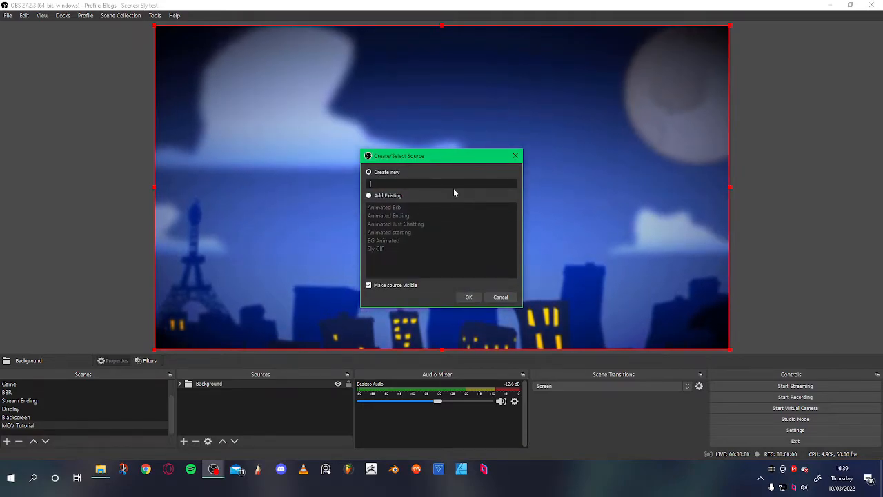
text(Star)
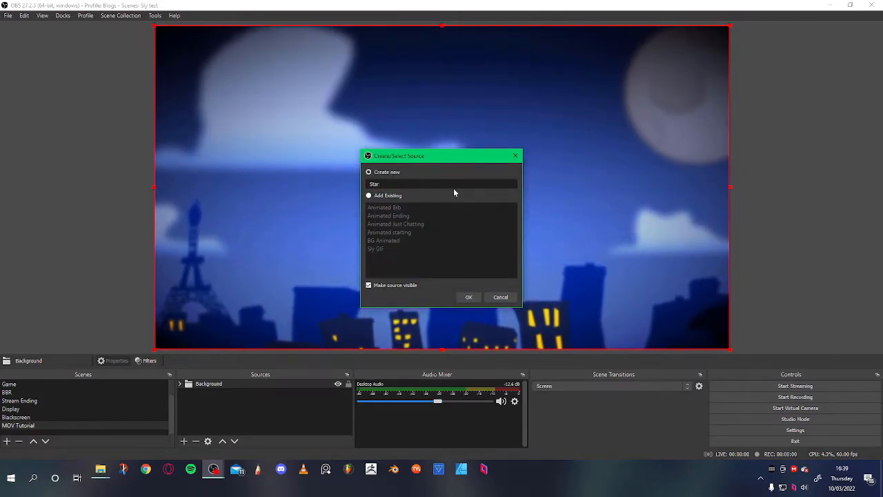
text(Staring tool)
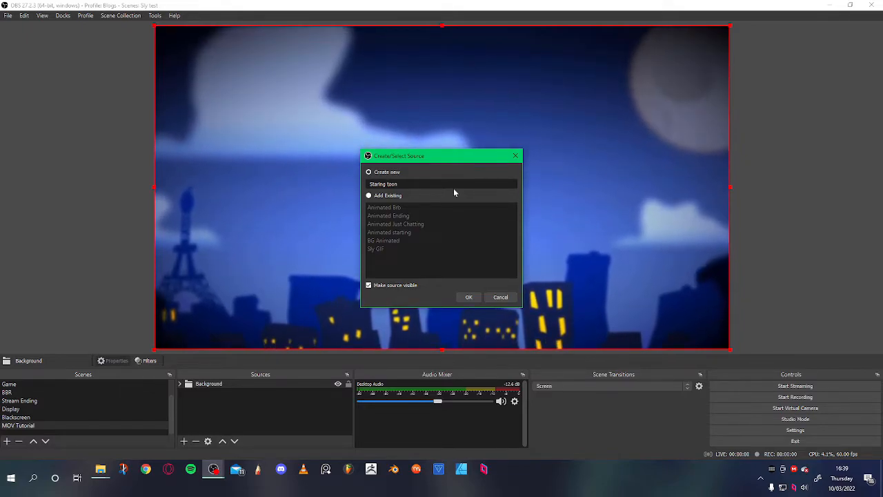
click(469, 297)
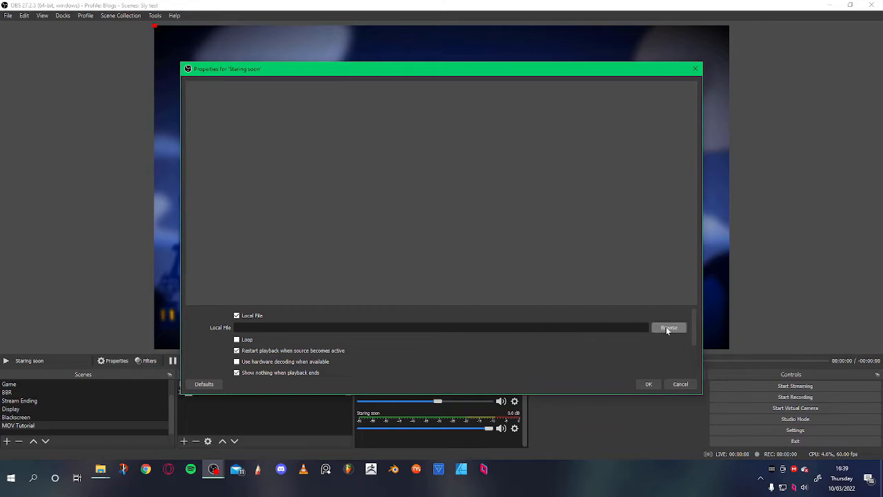
Point the Starting Soon source at Sly Emblem Starting Soon.mov and apply it
click(668, 327)
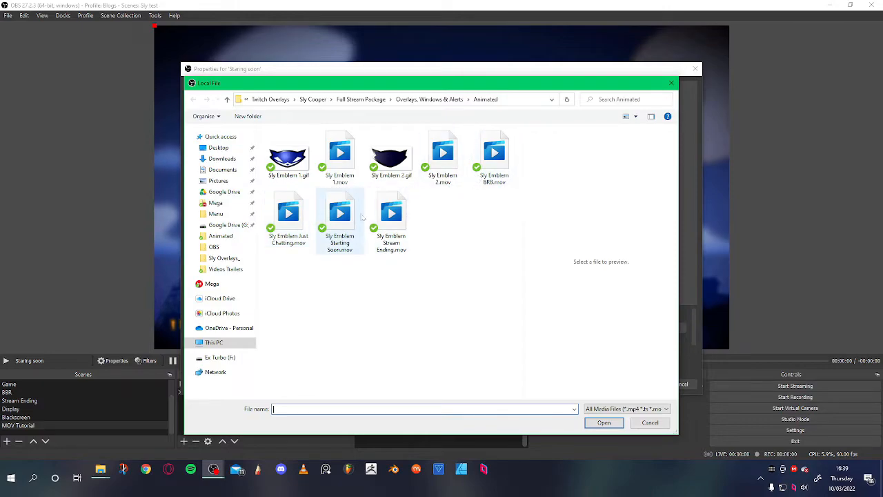
double_click(340, 214)
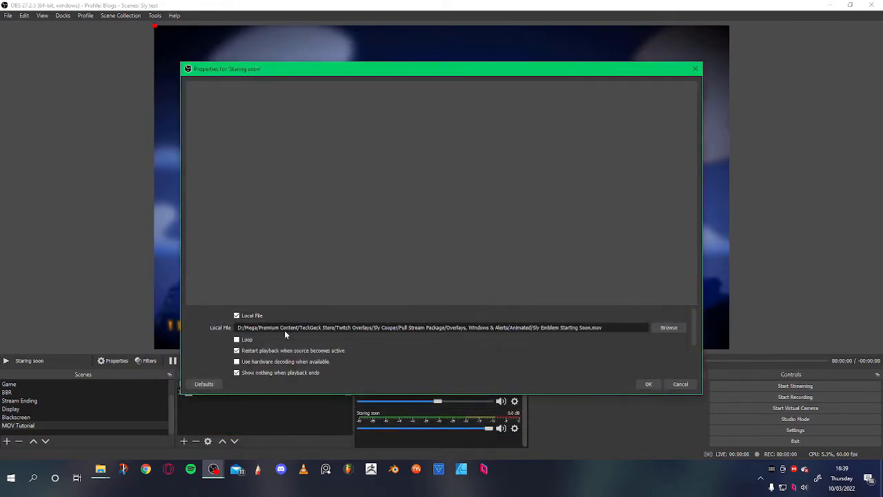
scroll(down, 3)
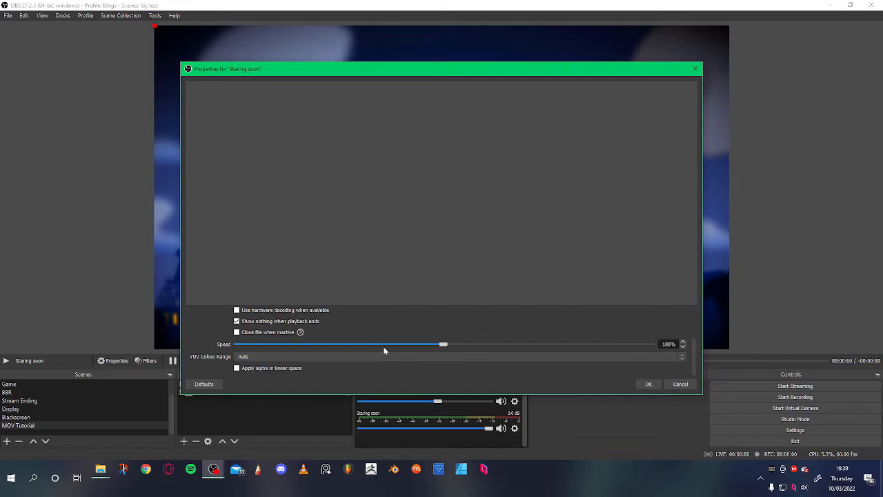
click(648, 383)
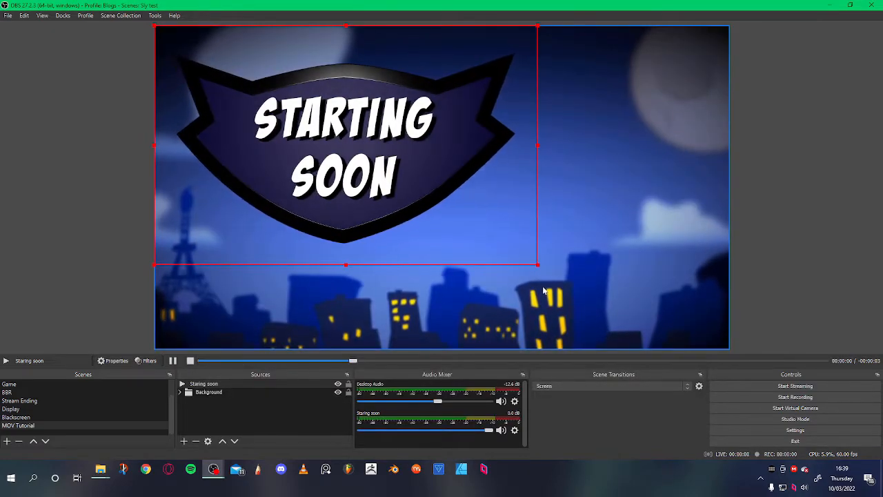
Shrink the Starting Soon emblem and move it to the lower middle of the background
drag(538, 265, 469, 220)
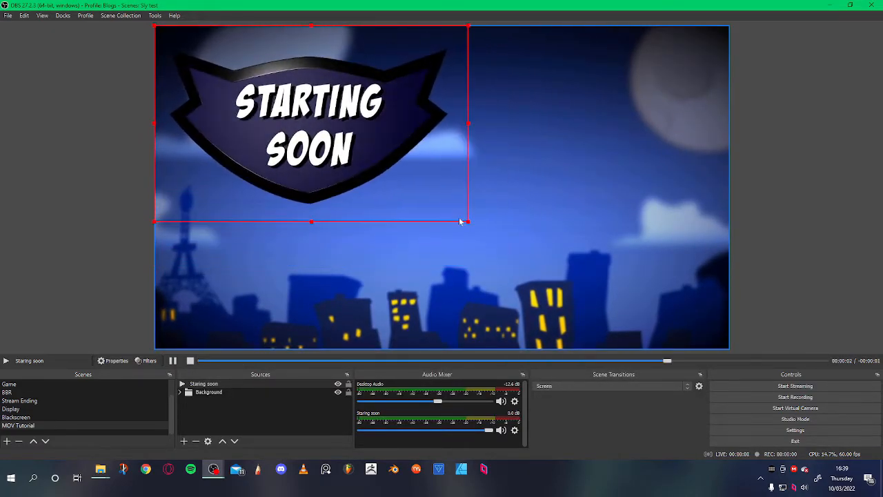
drag(311, 124, 510, 228)
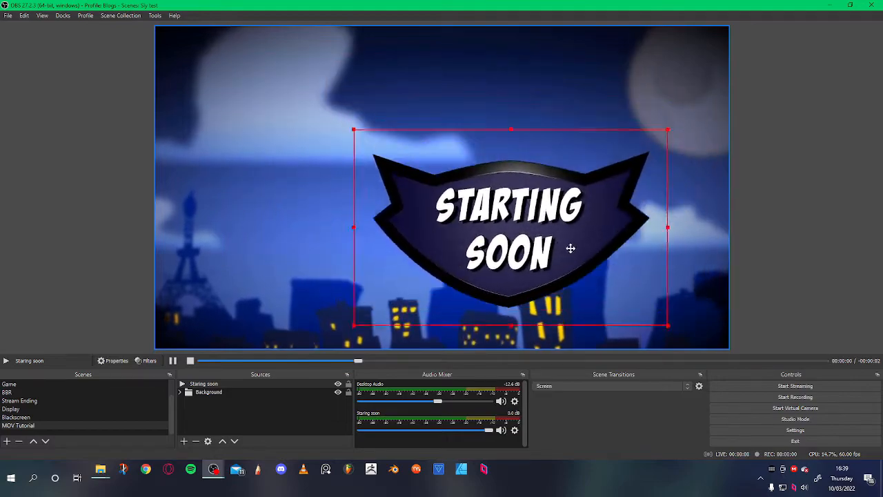